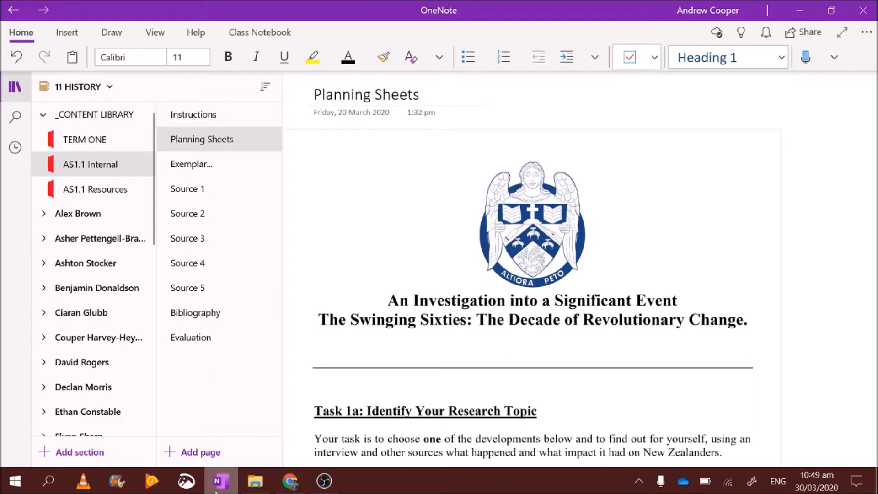
mouse_move(146, 376)
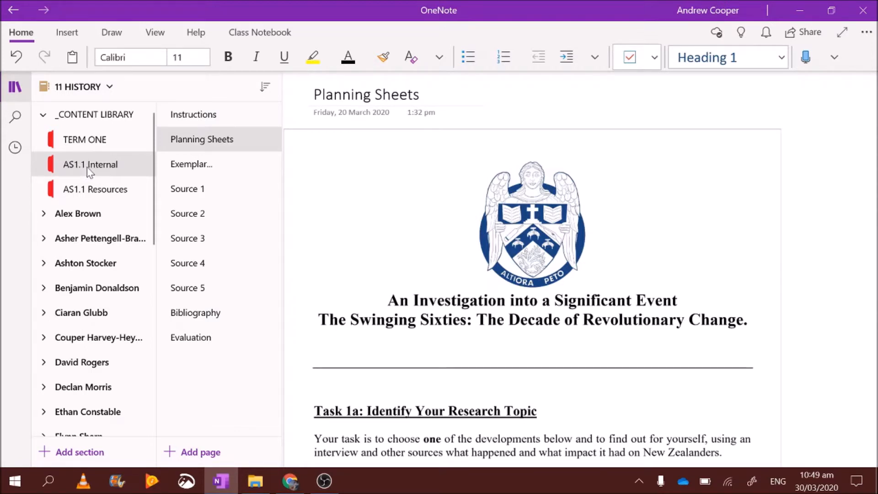
mouse_move(136, 163)
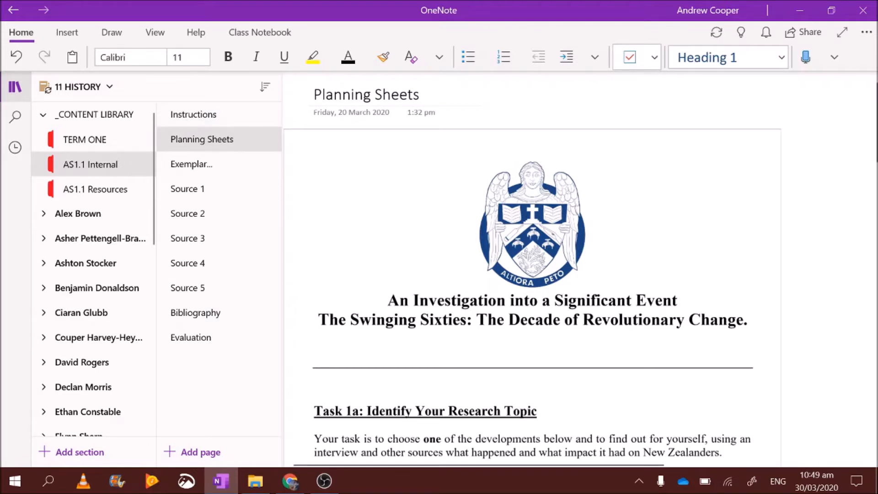
Enter 'The Cold War.' in the 'My chosen key development' box.
scroll(down, 3)
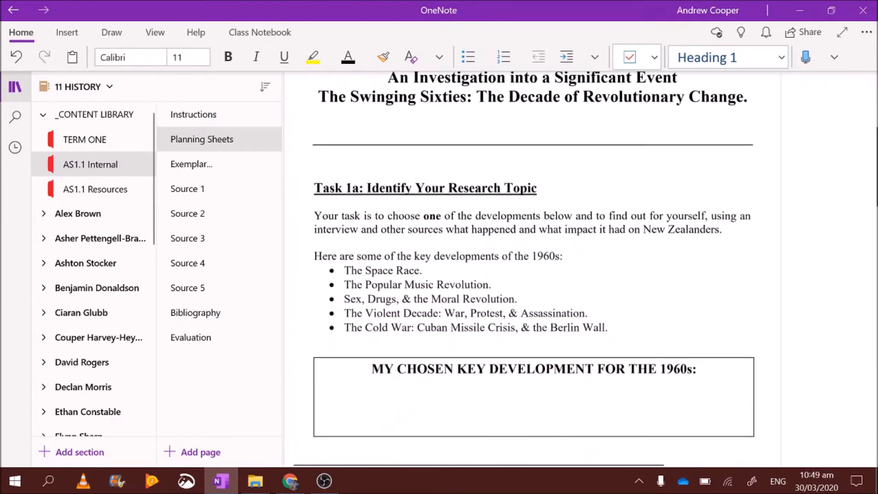
click(373, 406)
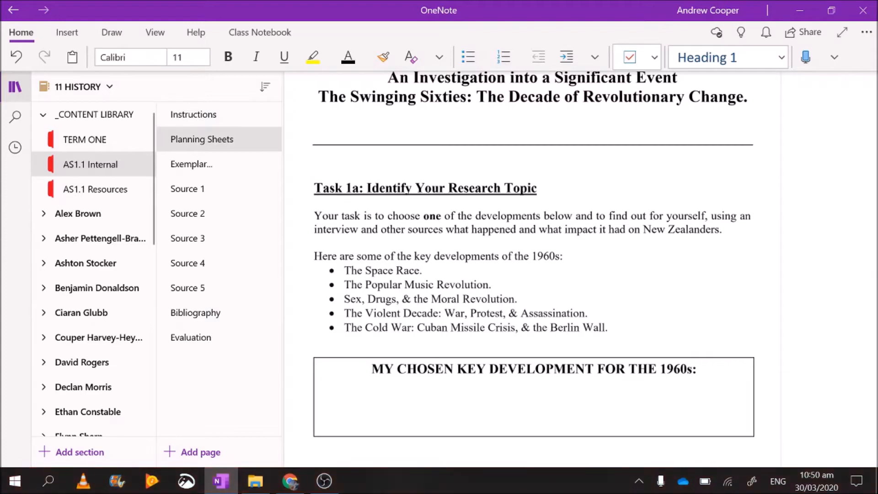
click(373, 406)
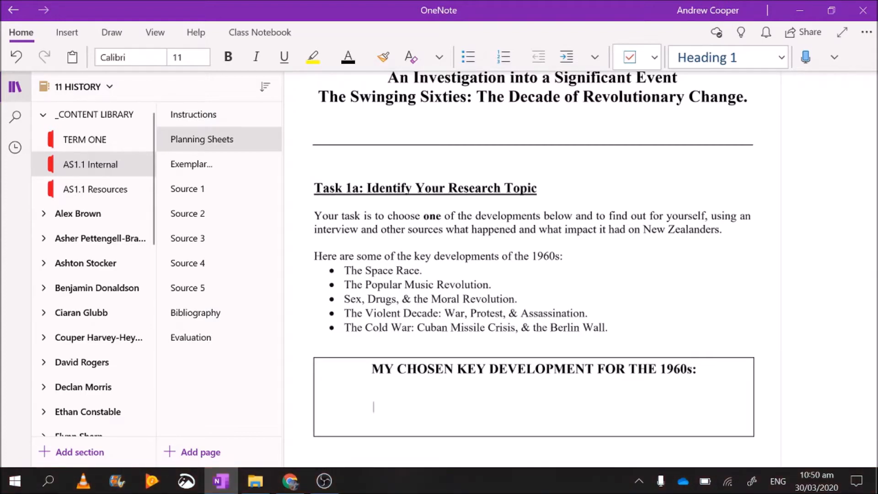
text(The Cold War)
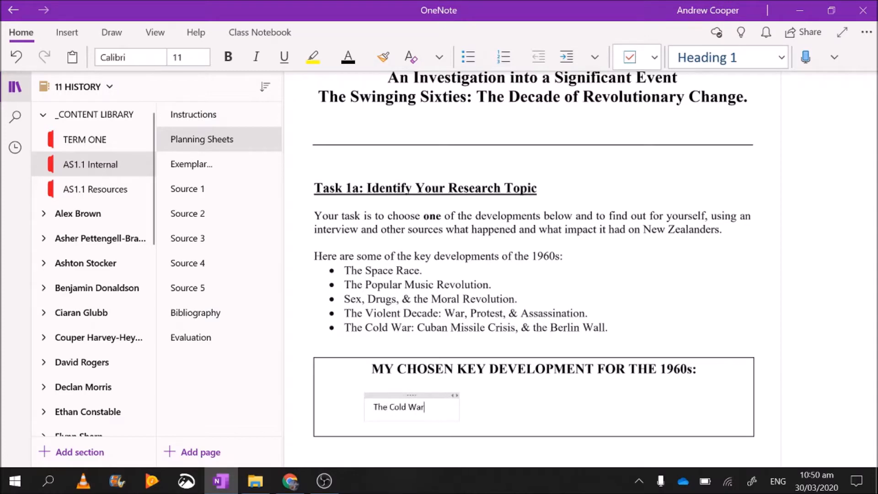
text(.)
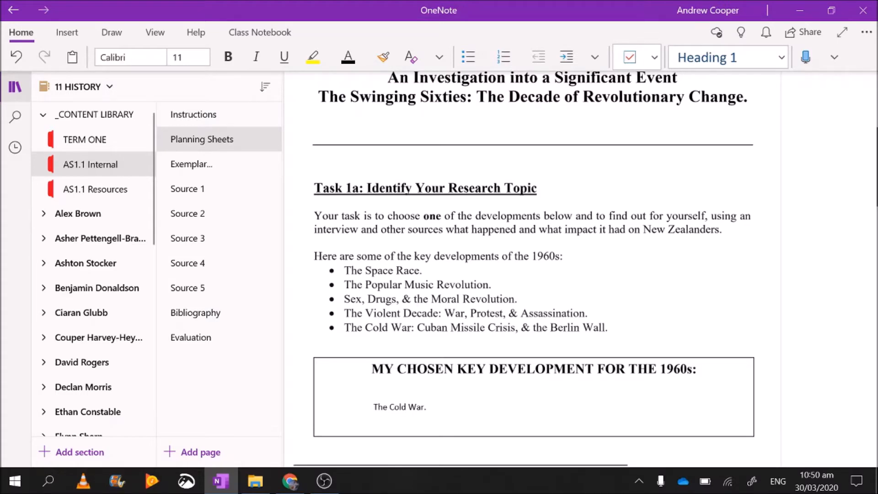
Enter 'Library' as source one in the Task 1b sources table.
scroll(down, 3)
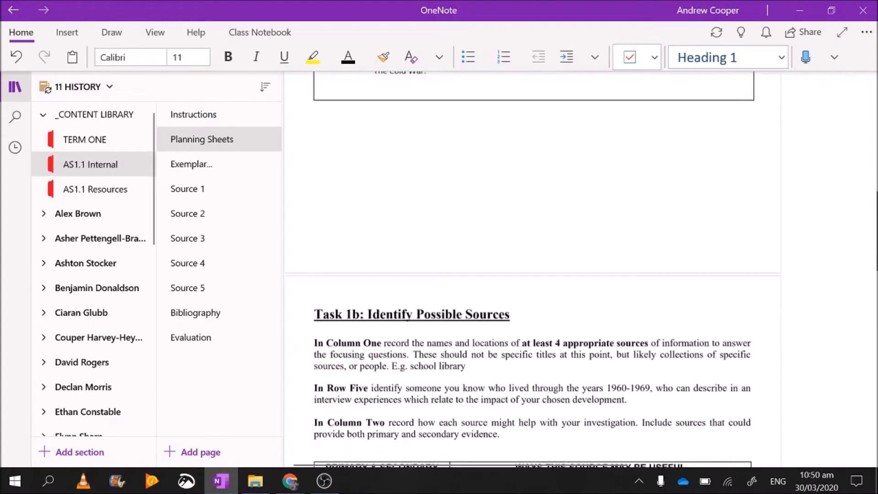
scroll(down, 3)
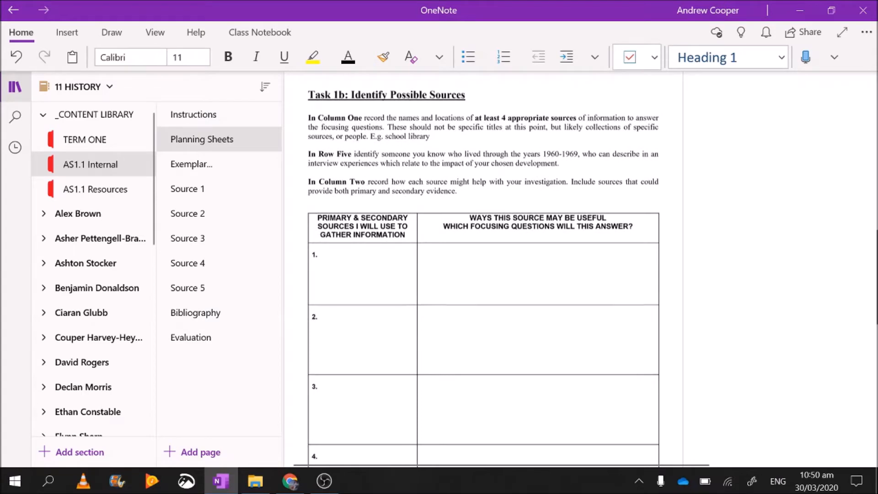
scroll(down, 3)
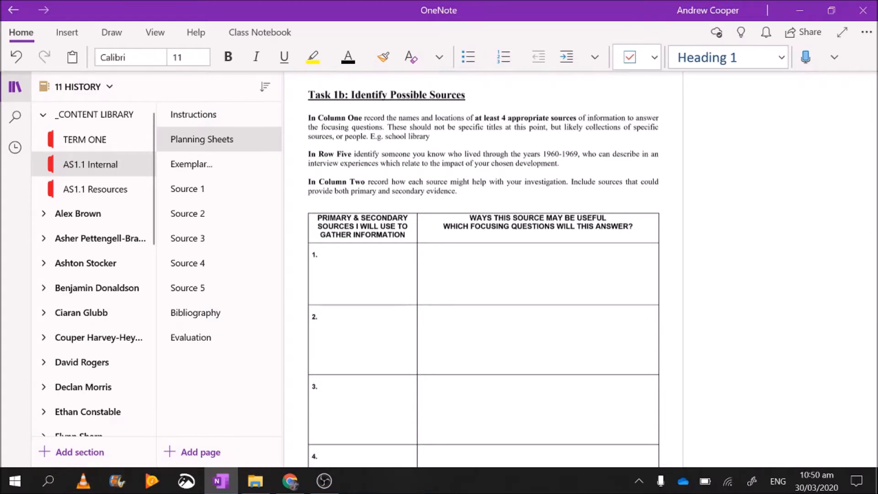
text(Librar)
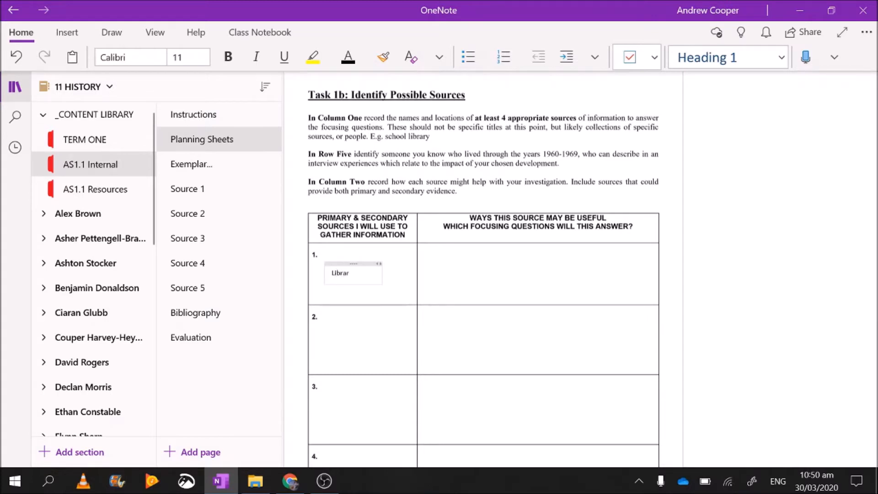
text(y)
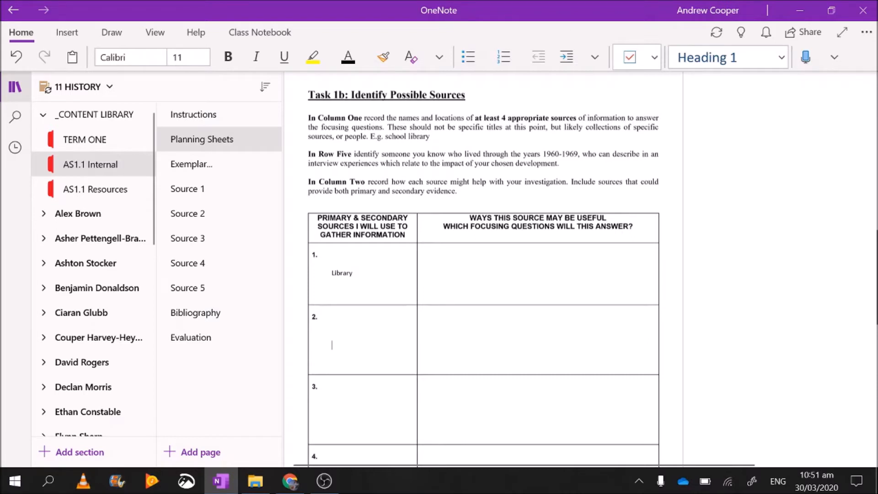
Enter 'Wikipedia' as source two, after noting Internet and Google.
text(Internet)
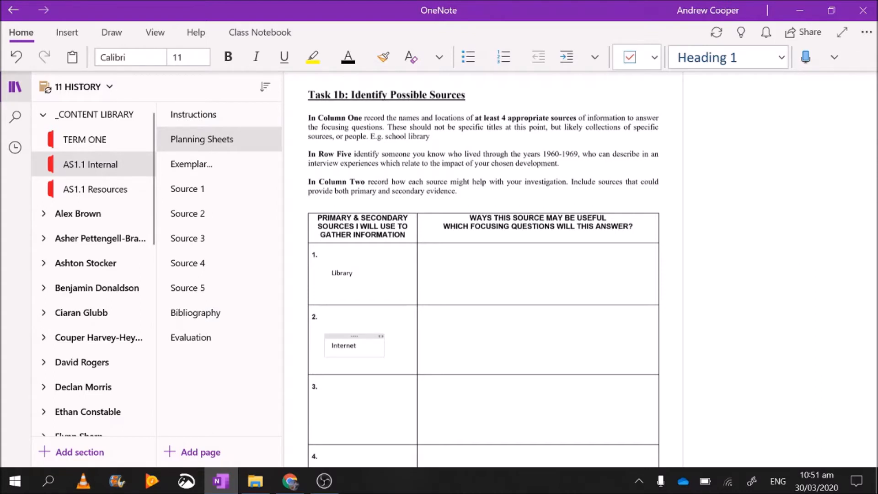
click(356, 345)
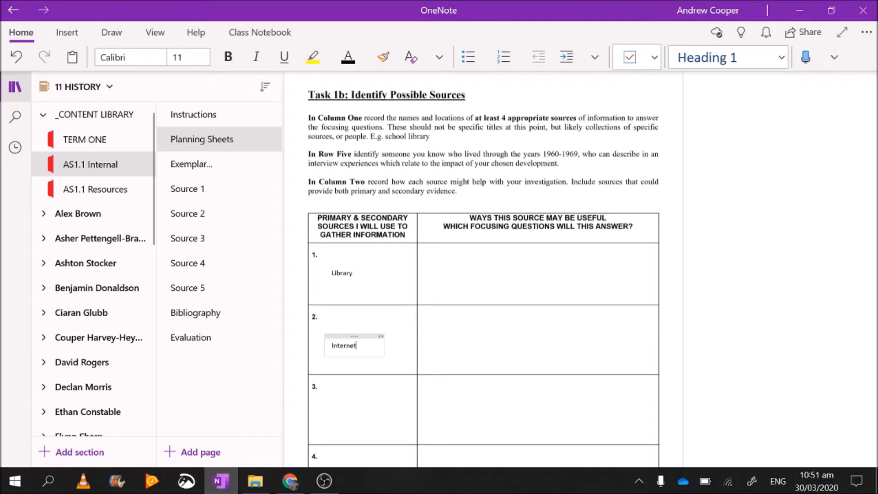
text(Googl)
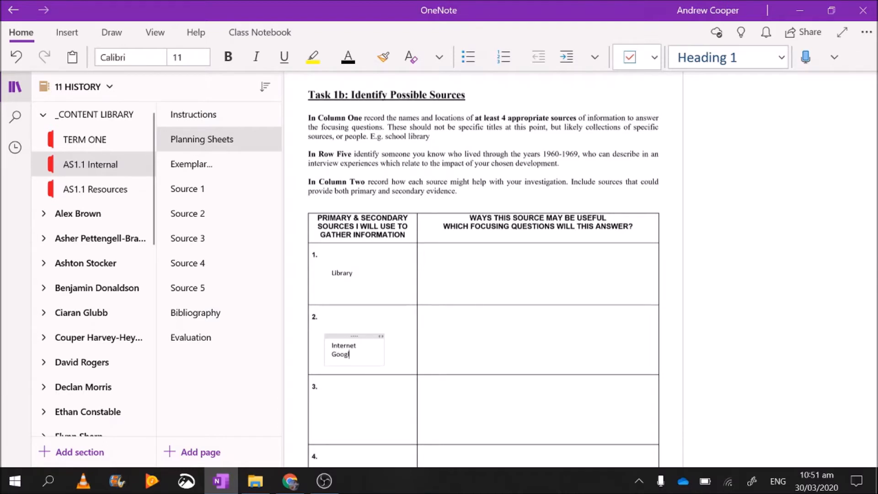
text(e)
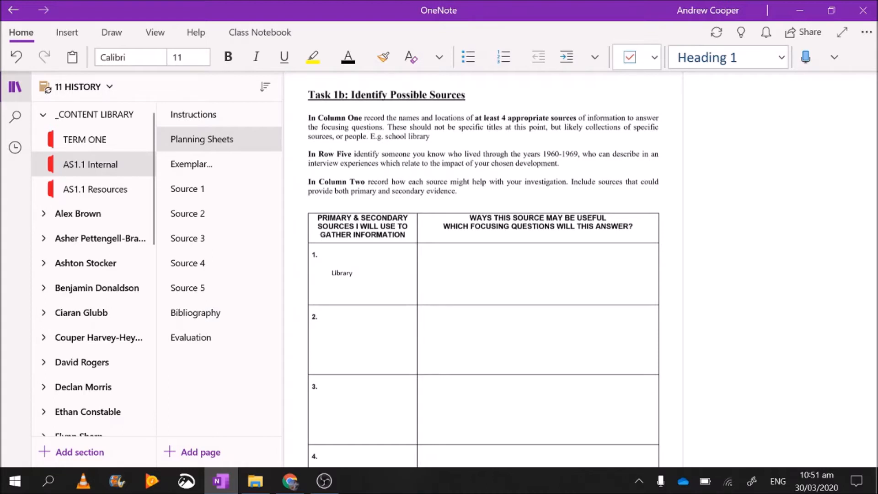
text(Wikipedia)
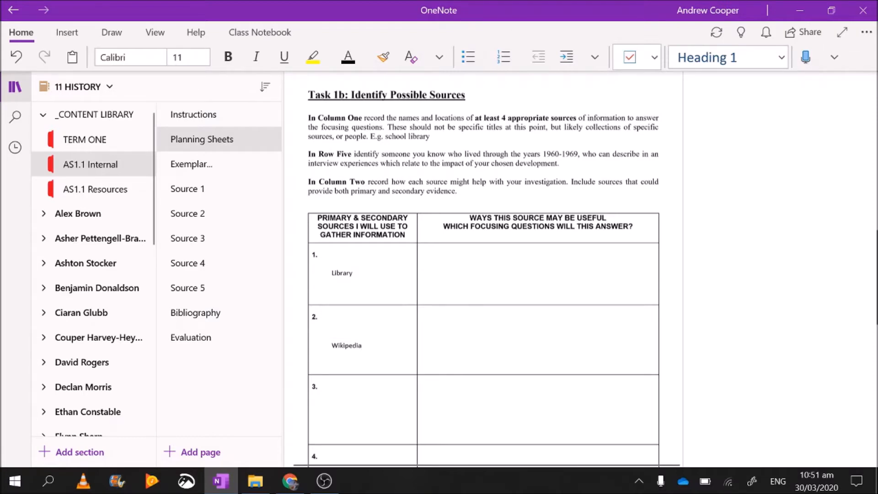
Enter 'Grandad John' in row five as the person to interview.
scroll(down, 3)
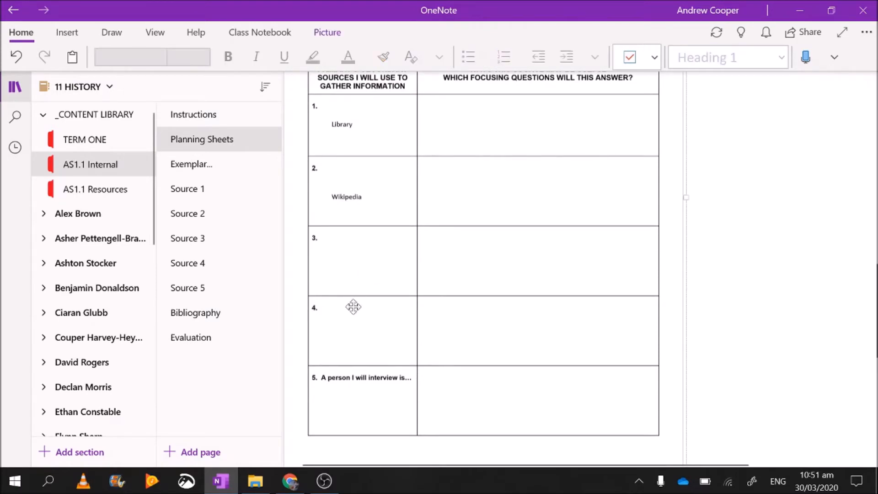
mouse_move(348, 330)
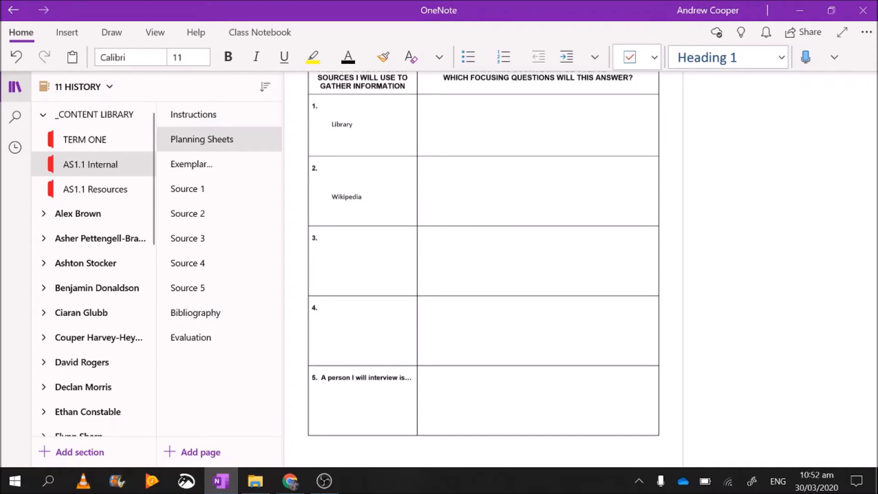
click(343, 400)
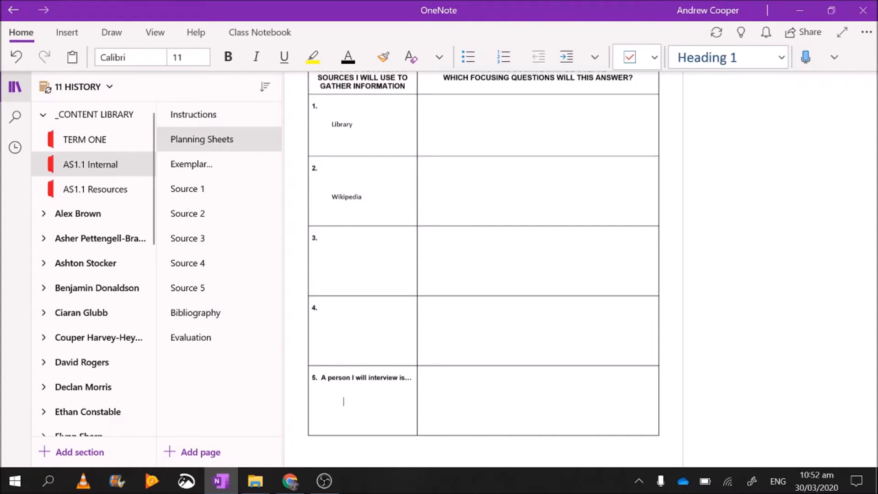
text(Grandad)
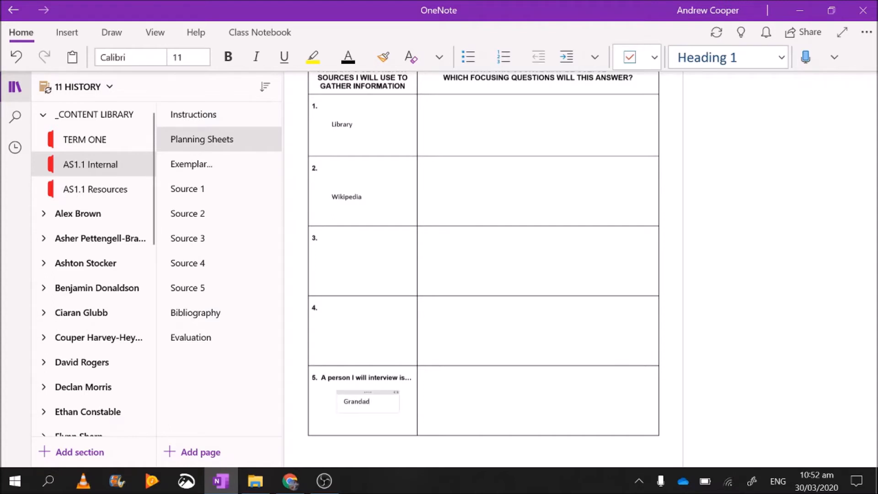
text(John)
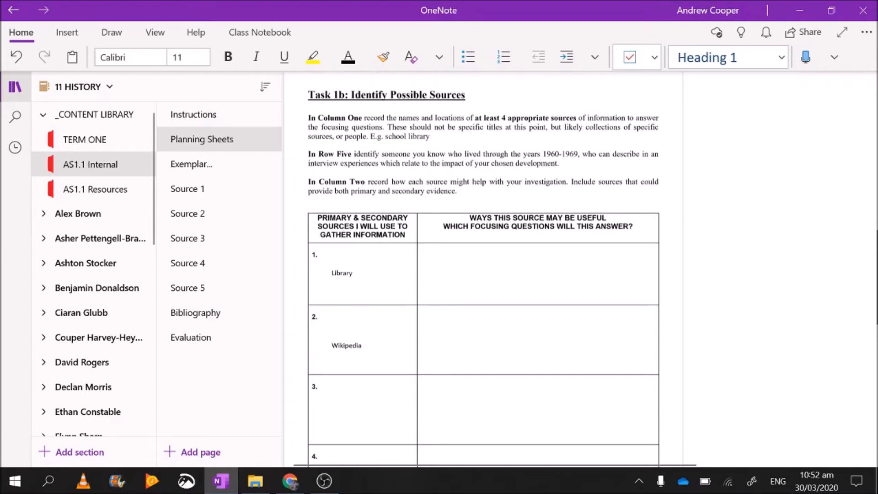
Note that the library is useful because it contains 1960s books and librarians who can assist.
click(440, 274)
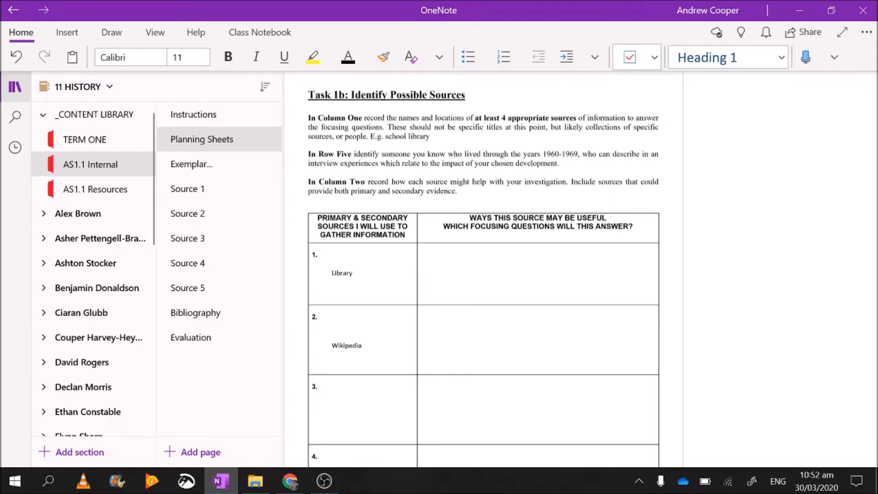
text(The)
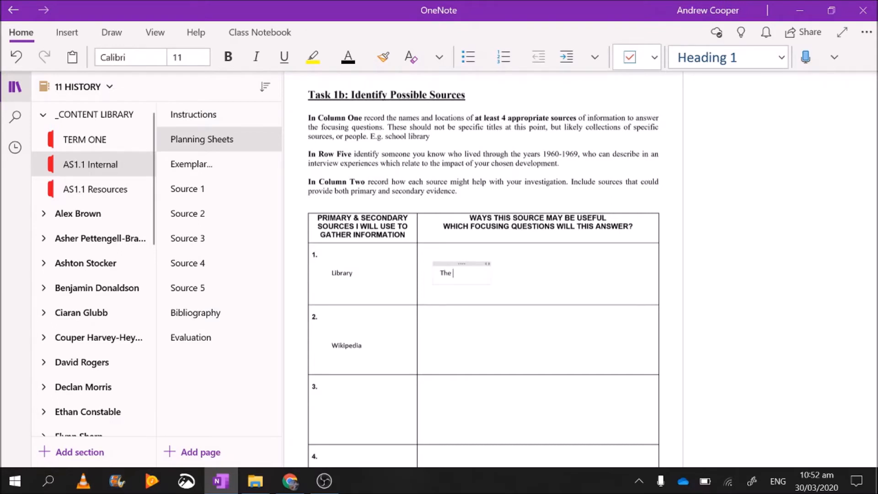
text(library will be of use)
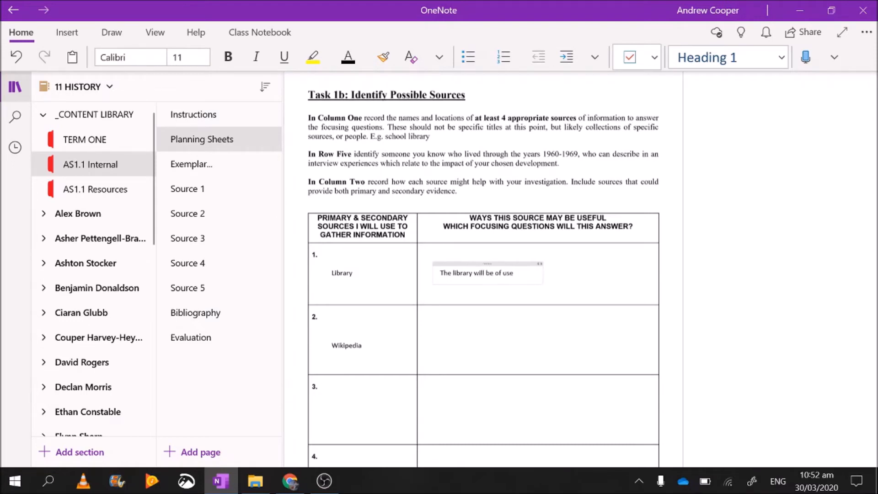
text(because it)
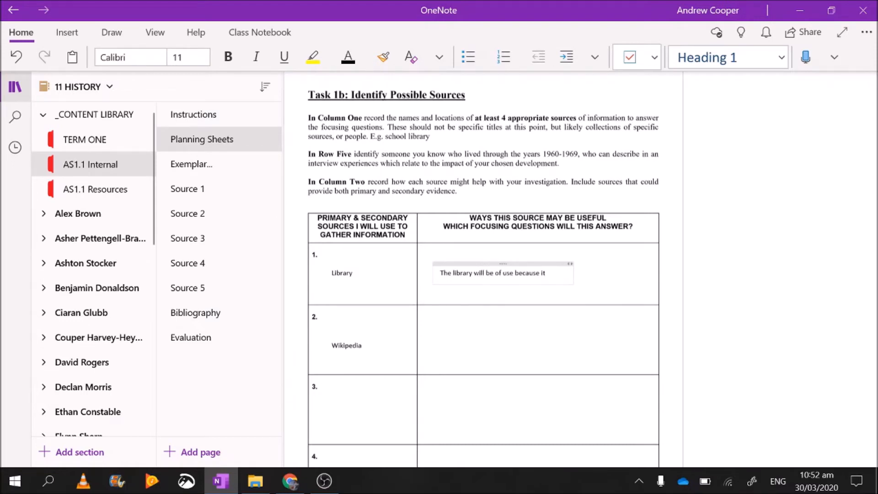
text(contains)
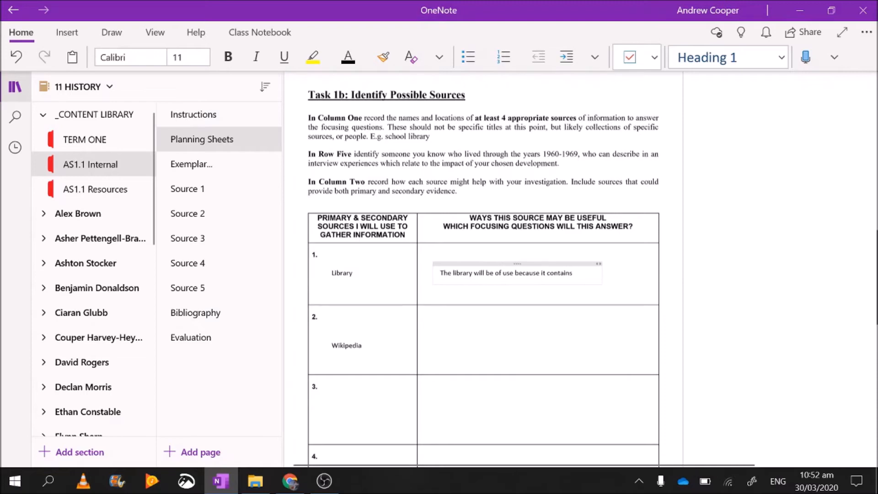
text(books)
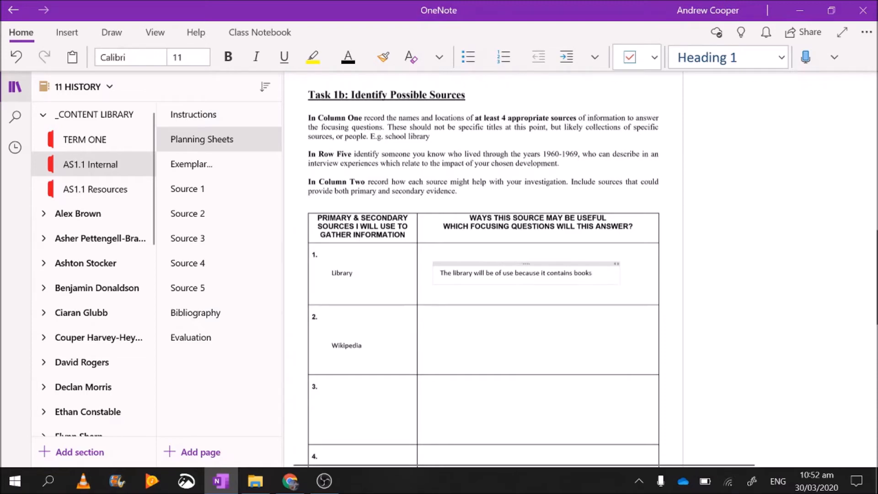
text(on the)
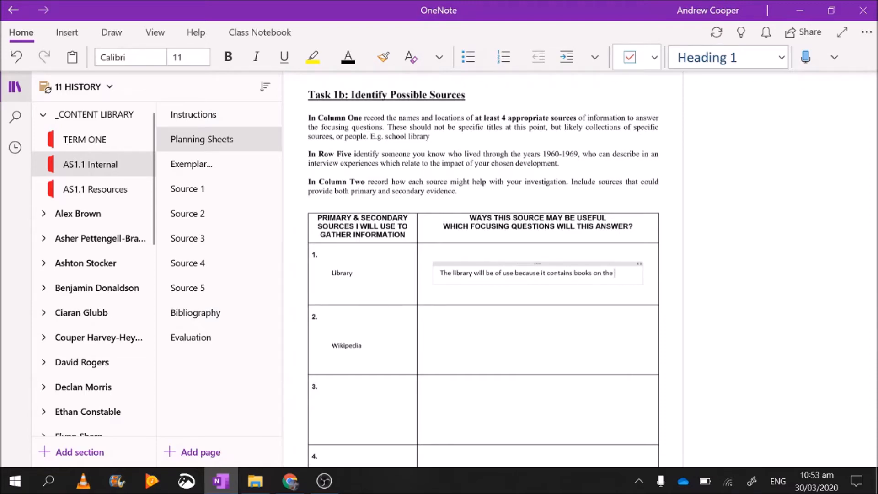
text(1960s.)
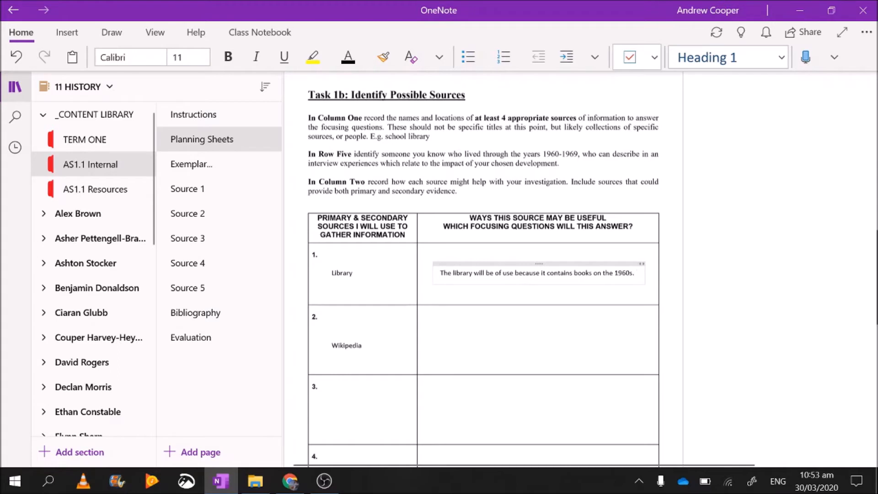
text(It)
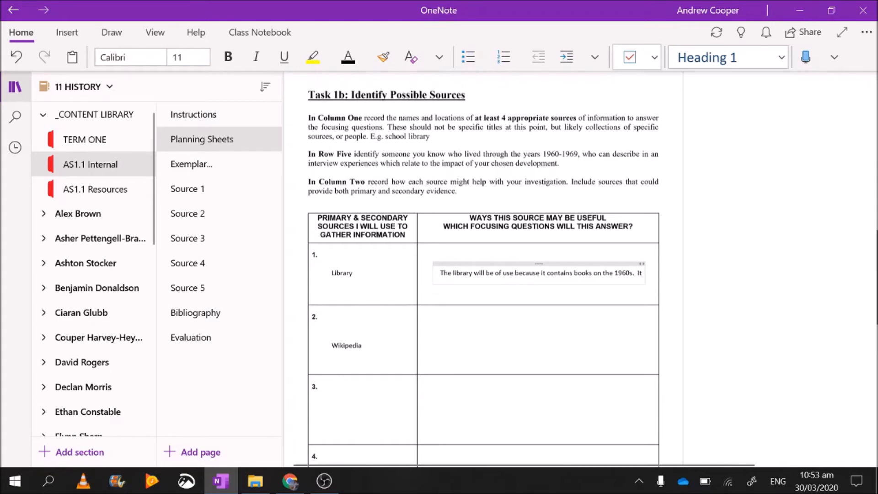
text(It also has librarians)
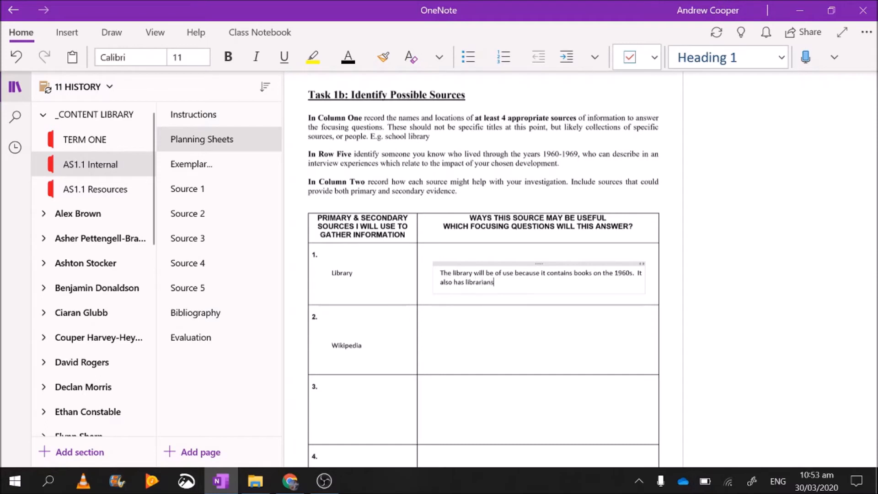
text(who can assist me in fin)
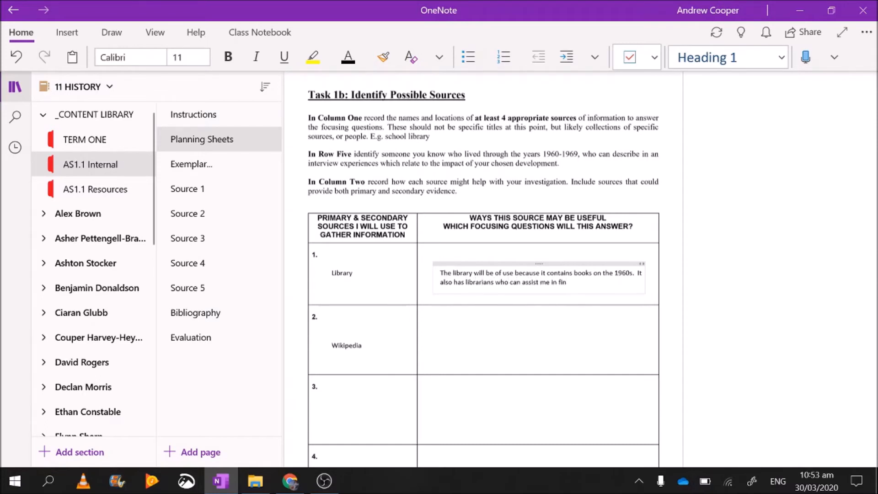
text(ding)
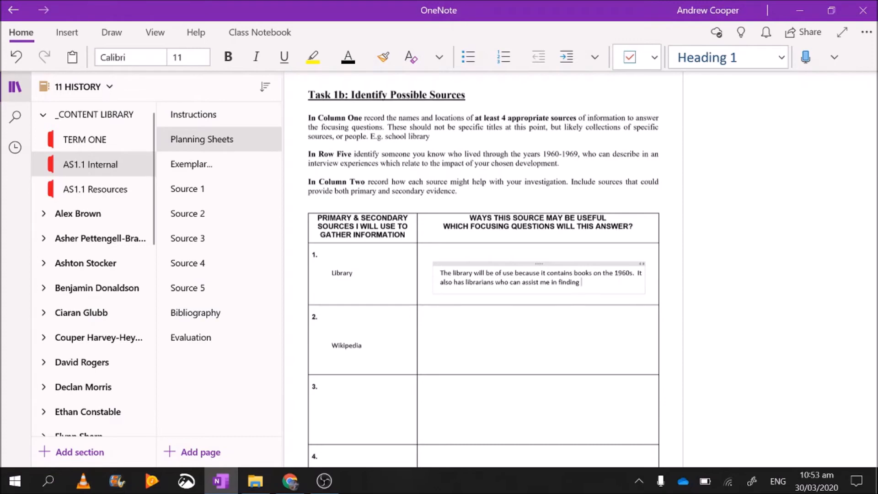
Add that it holds newspaper front pages of main events, useful for Focusing Questions 1 and three.
text(newspaper)
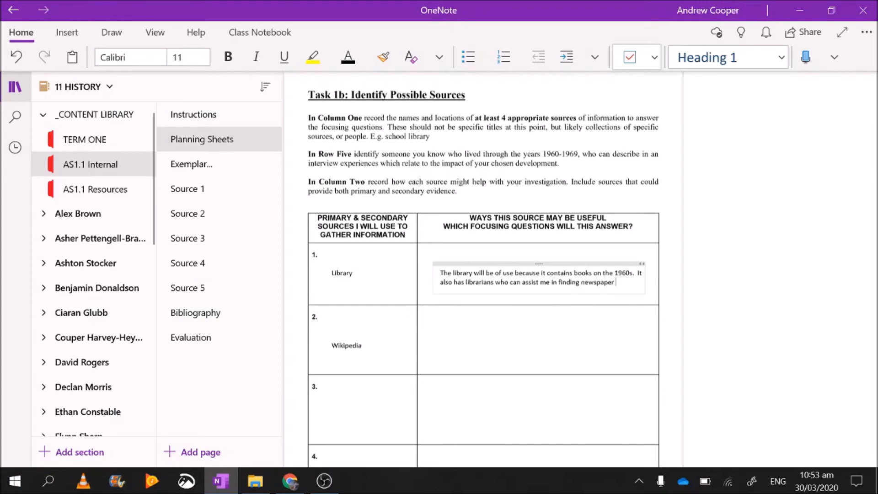
text(front)
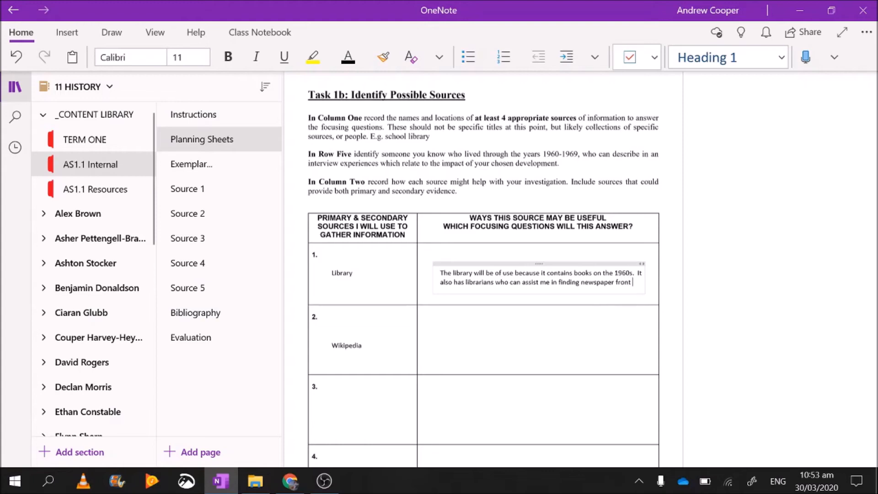
text(pages of the)
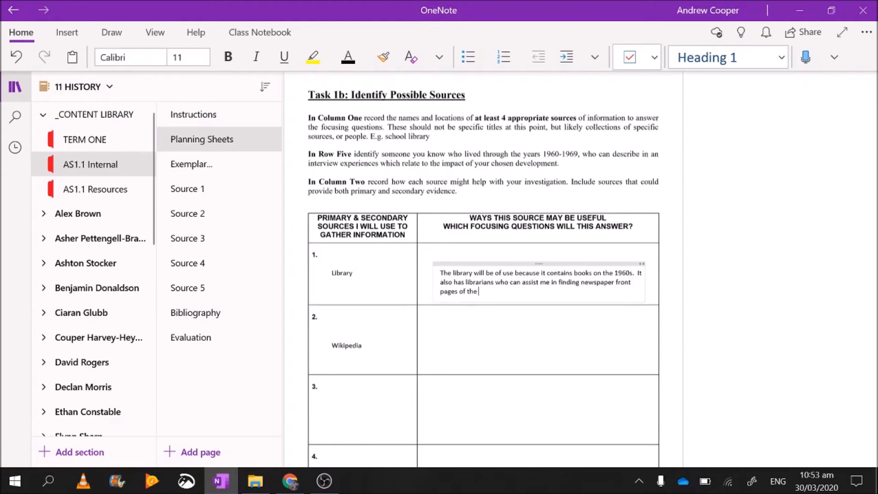
text(main events.)
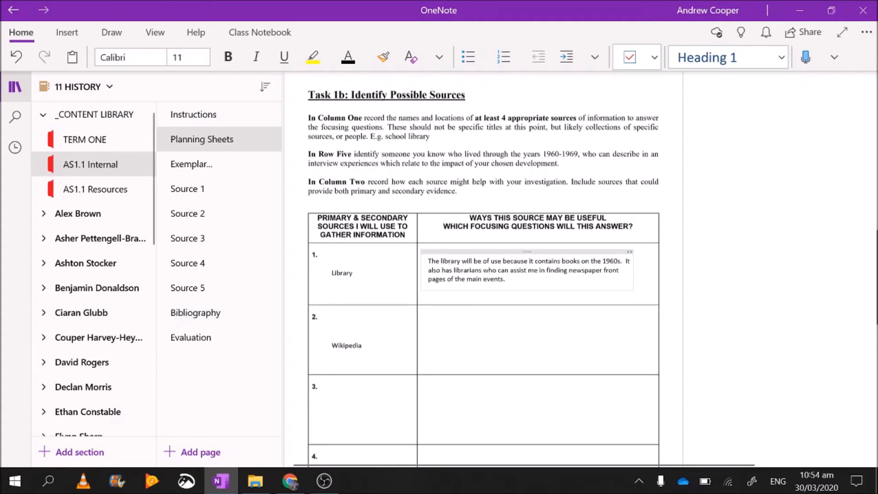
text(This will be)
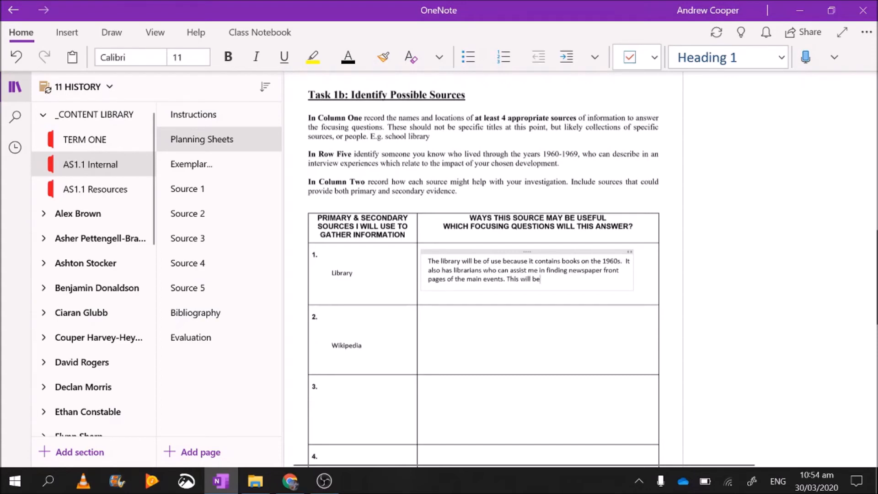
text(usefil in)
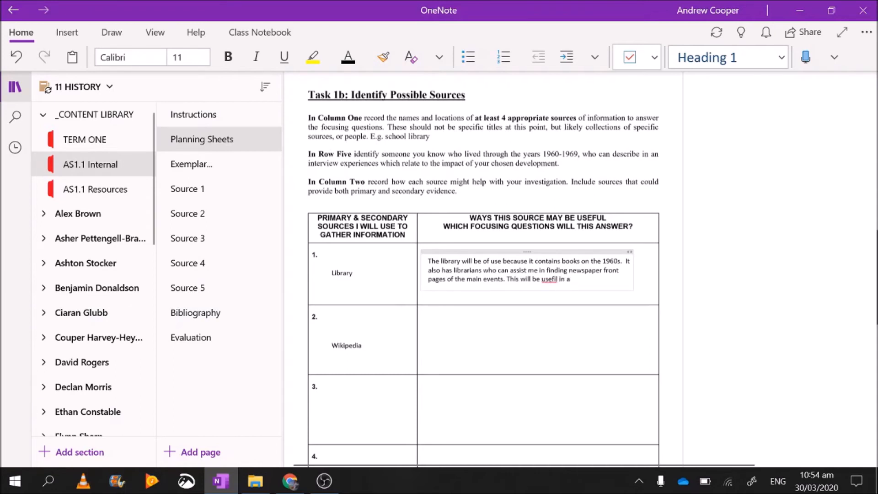
text(answering Fo)
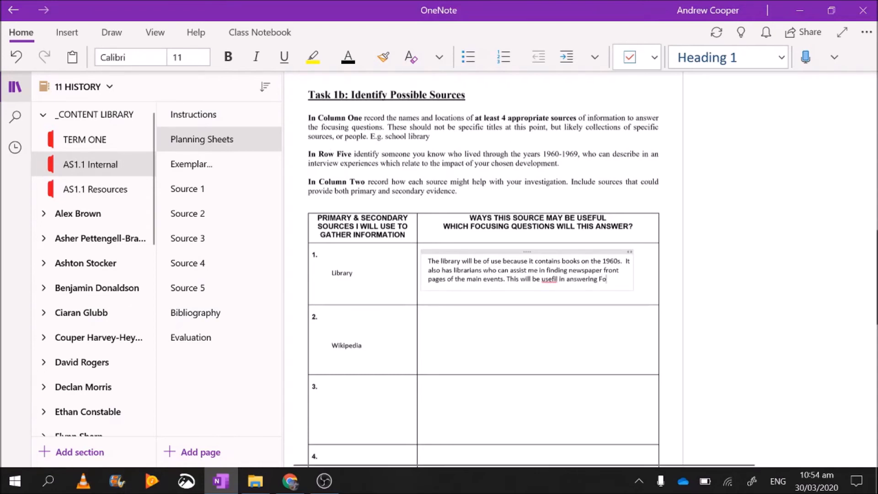
text(cusing Questions)
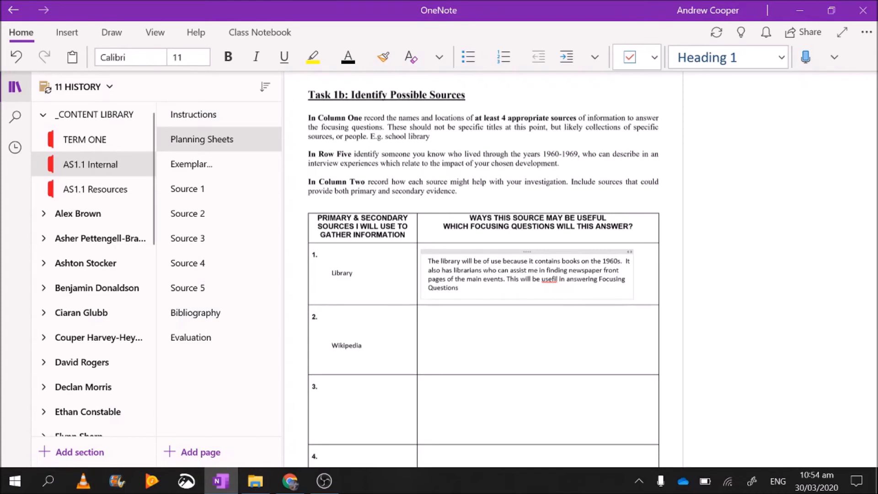
text(1)
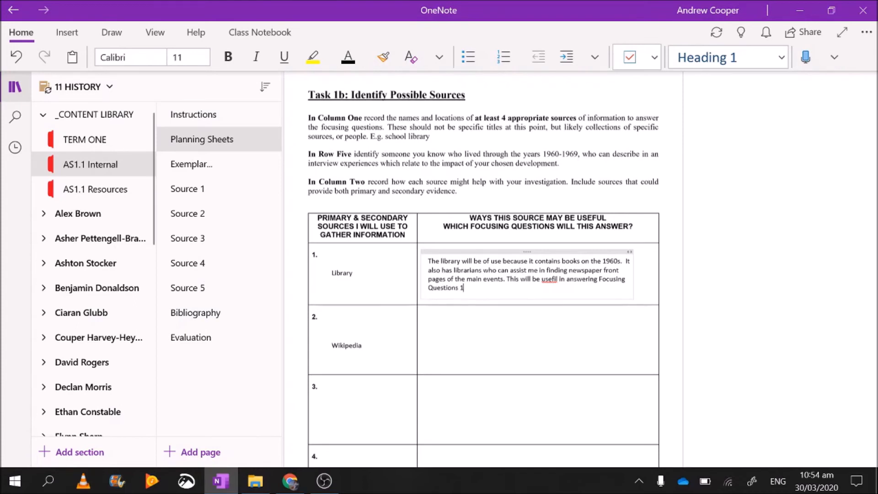
text(and)
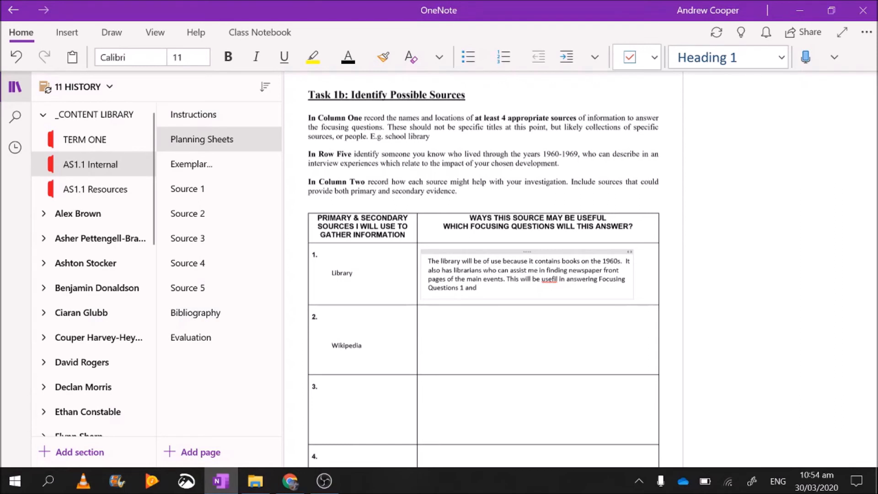
text(three)
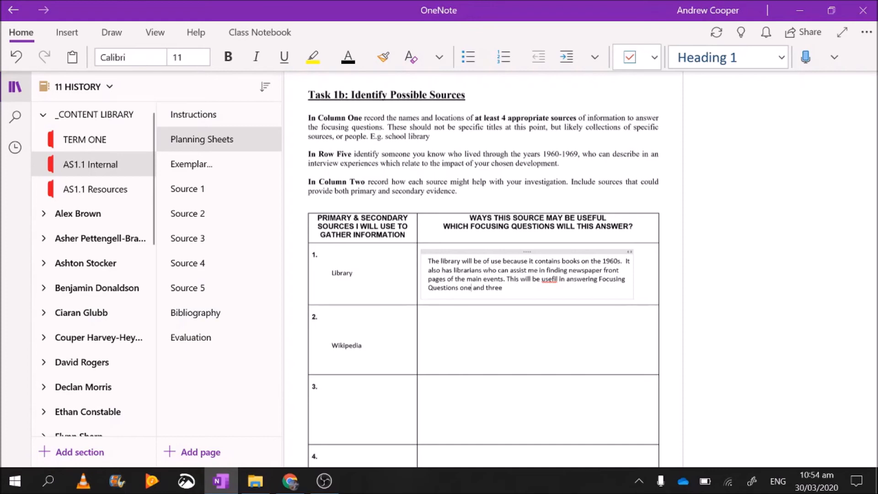
Correct 'usefil' to 'useful' via the spelling suggestion and review the table.
right_click(550, 279)
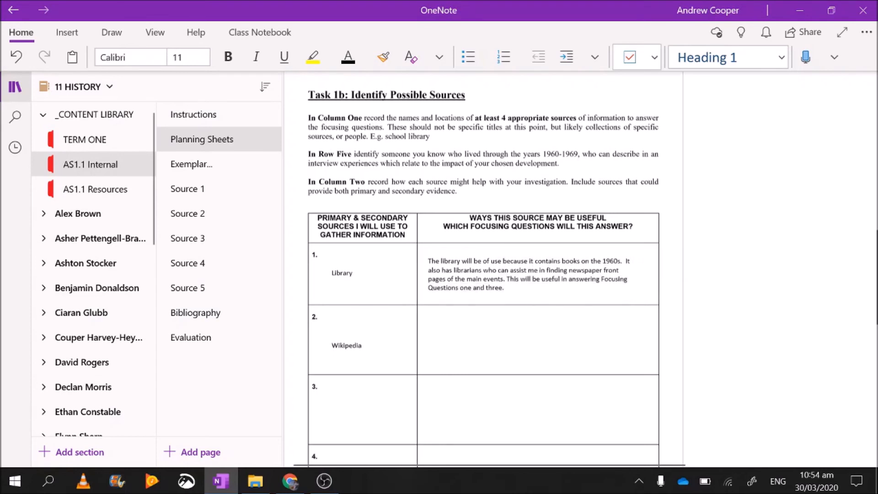
scroll(down, 3)
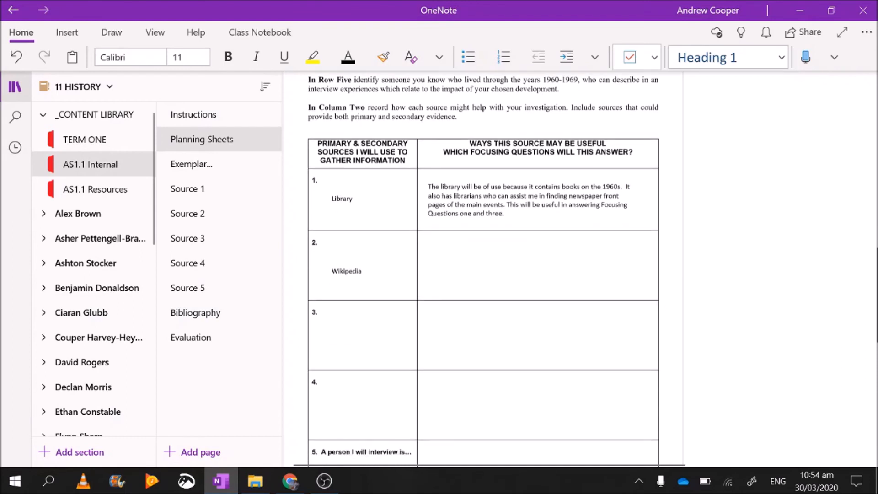
scroll(down, 3)
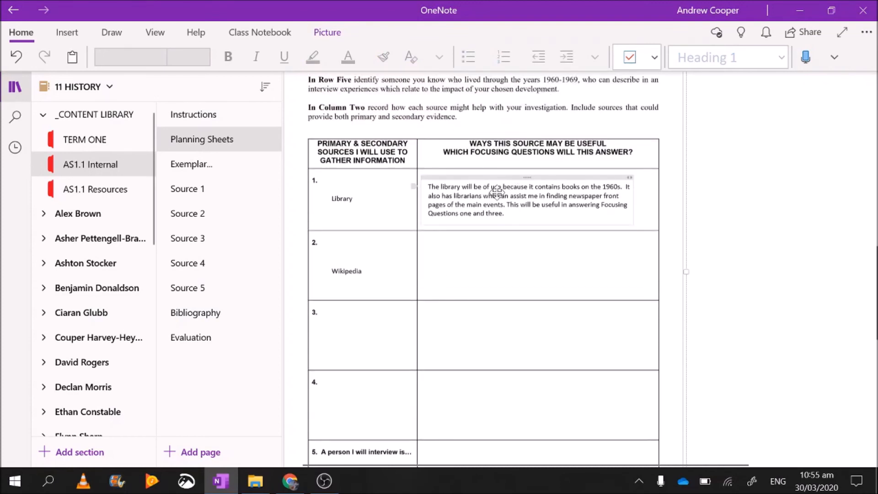
mouse_move(583, 188)
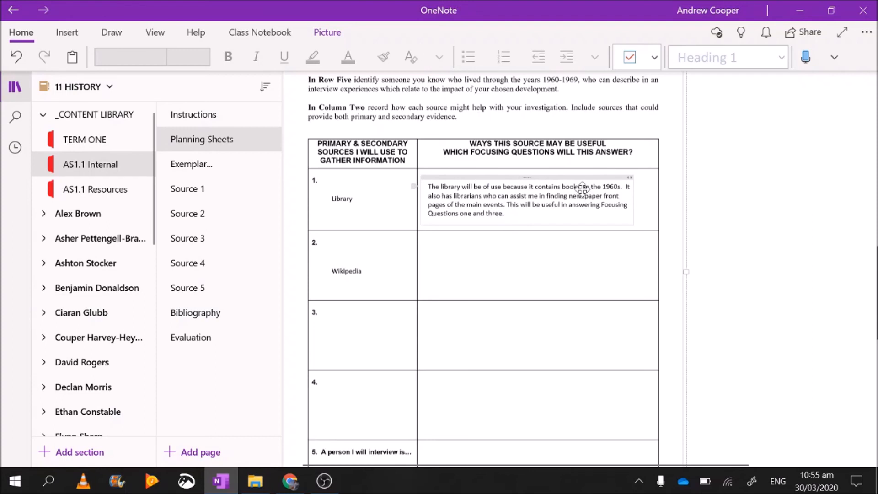
mouse_move(588, 207)
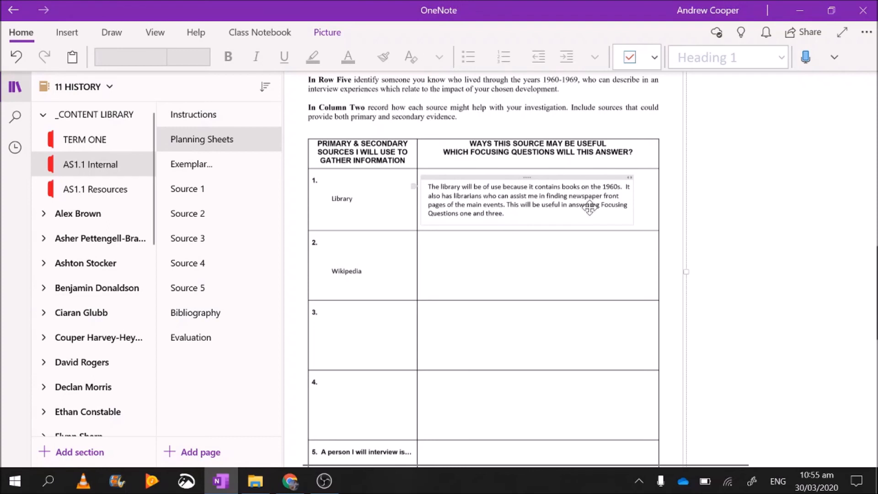
scroll(down, 3)
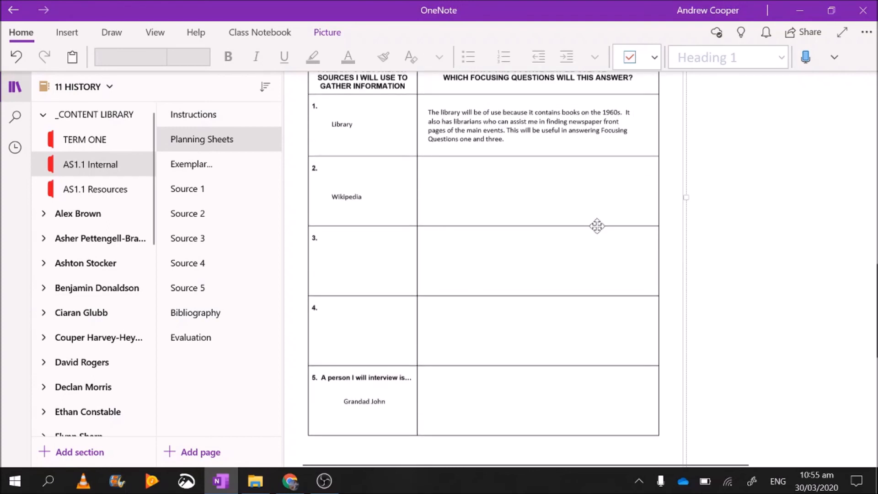
mouse_move(526, 245)
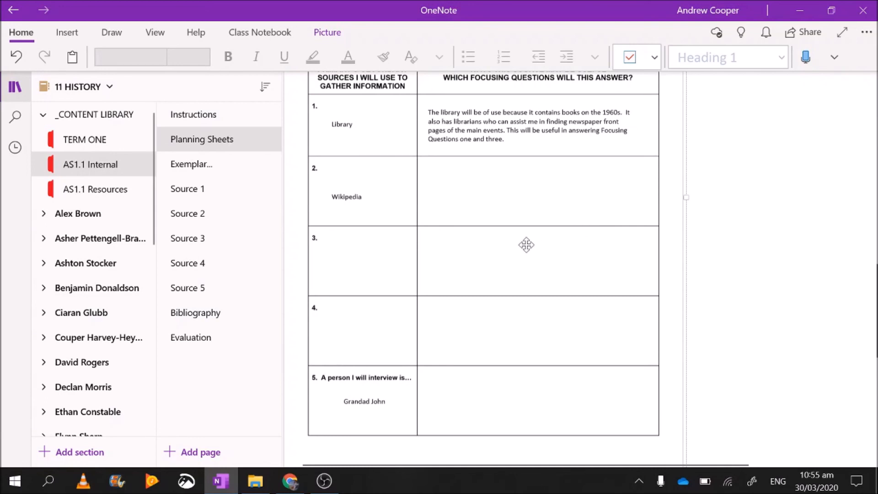
mouse_move(215, 118)
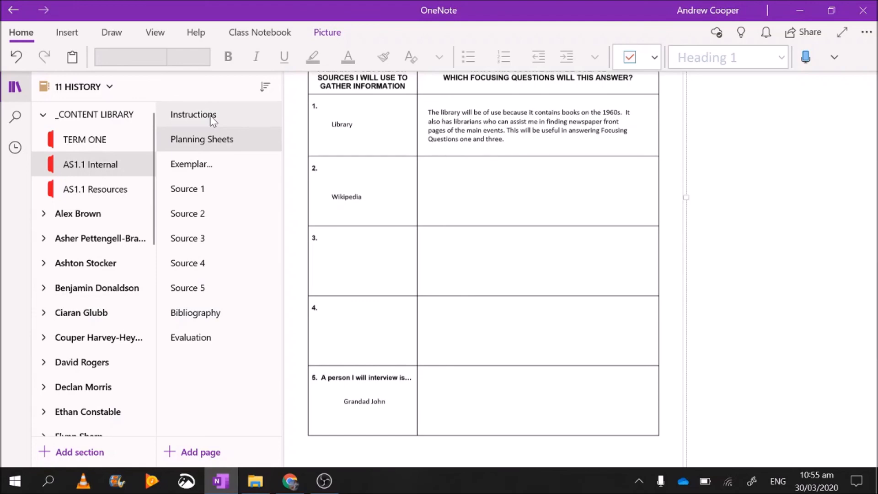
Switch to the Instructions page and read down to Section 2 on organising evidence.
click(193, 115)
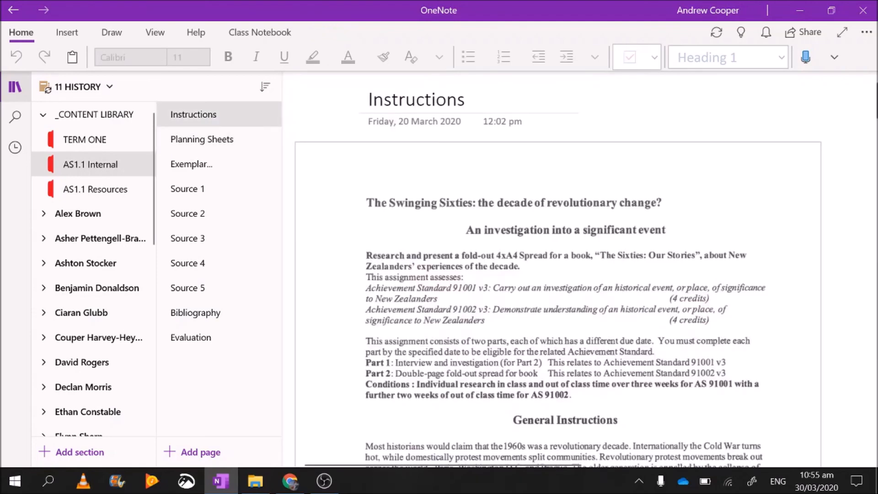
scroll(down, 3)
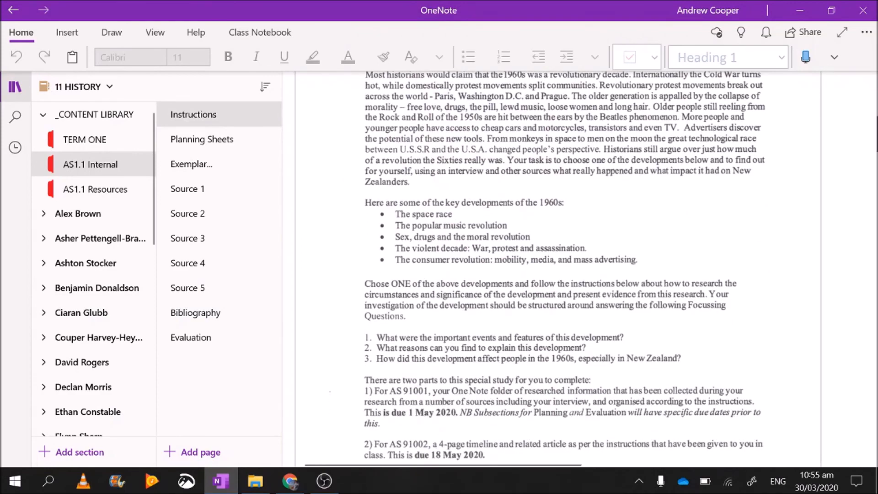
scroll(down, 3)
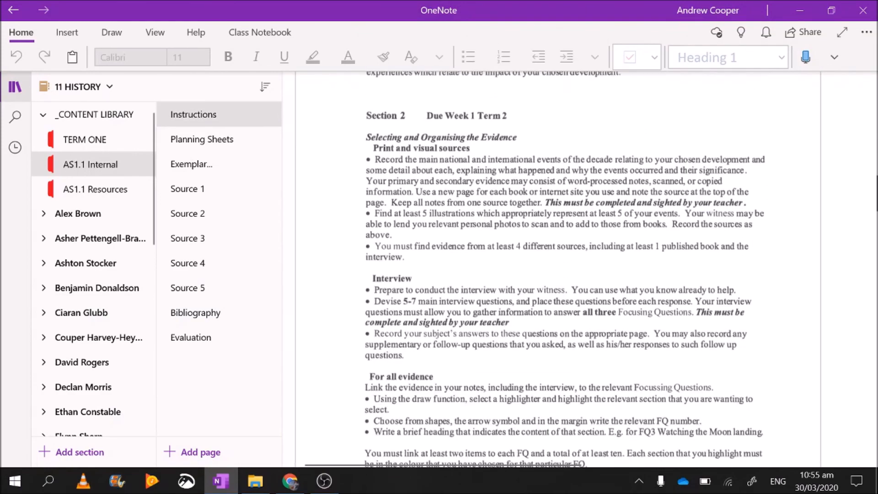